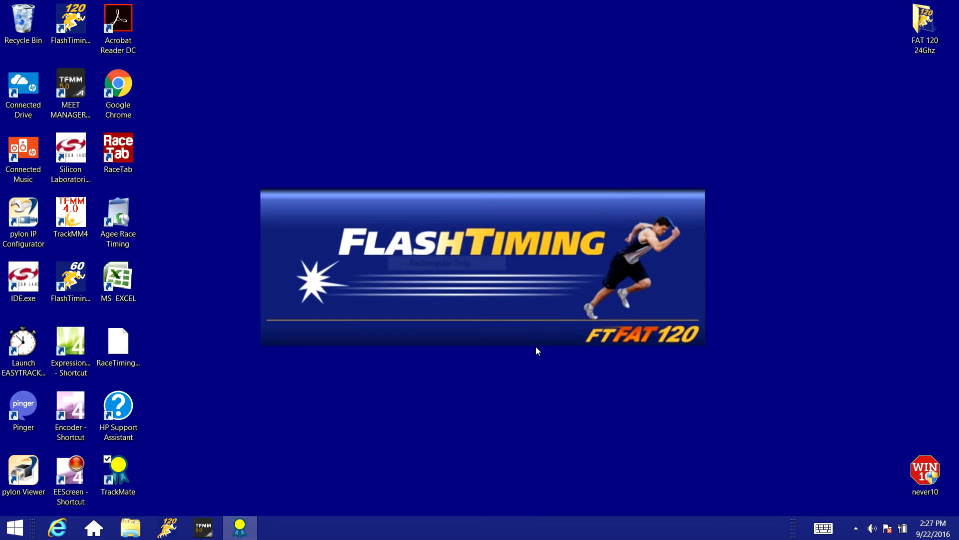
{"action": "mouse_move", "coordinate": [637, 354]}
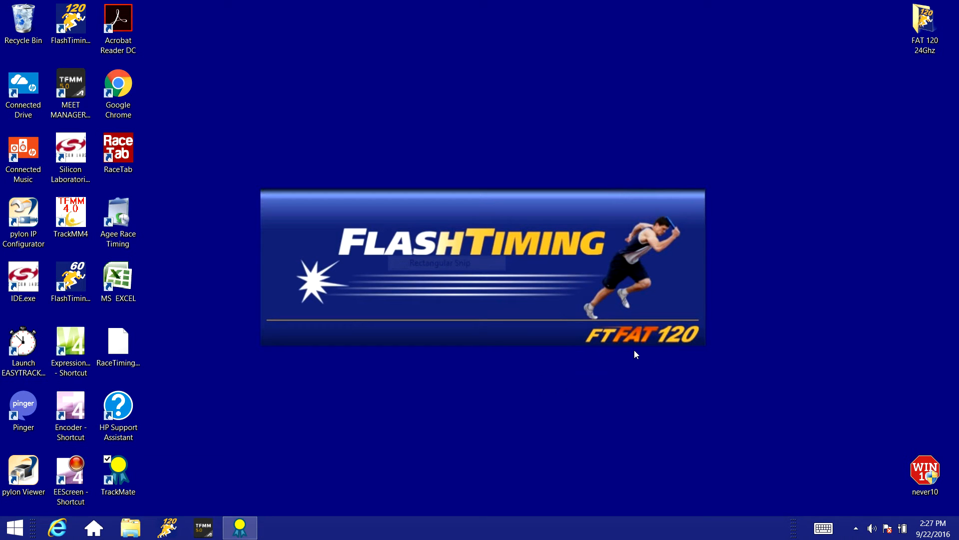
{"action": "mouse_move", "coordinate": [182, 484]}
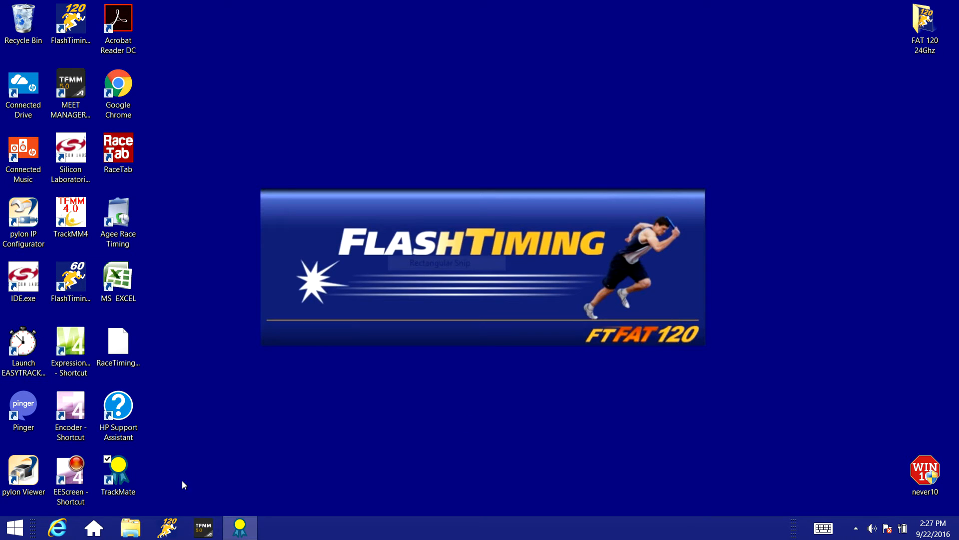
{"action": "mouse_move", "coordinate": [306, 446]}
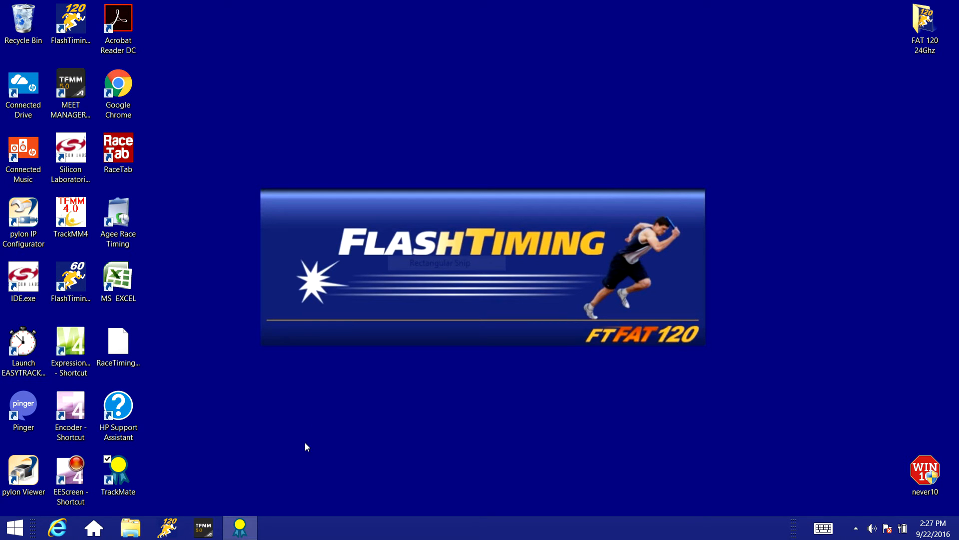
{"action": "mouse_move", "coordinate": [274, 522]}
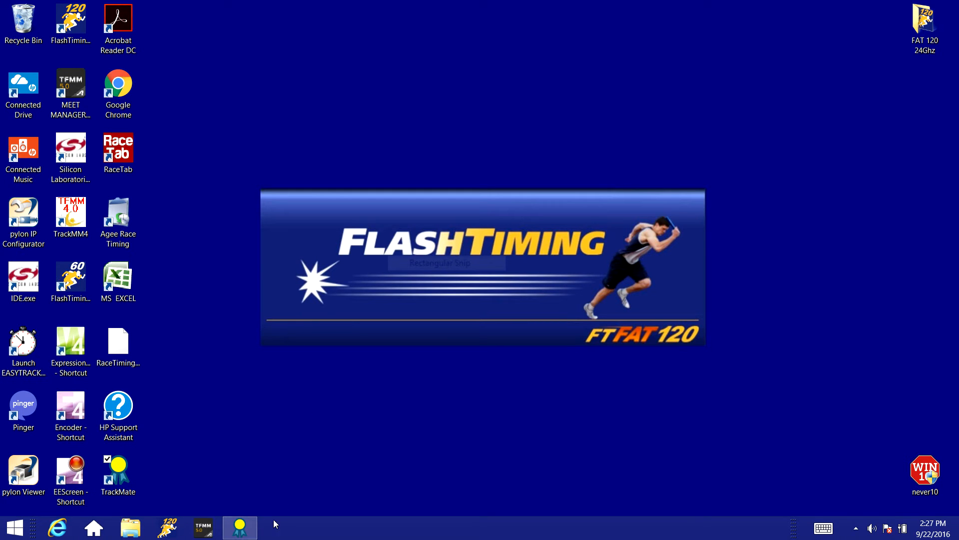
- Restore the TrackMate main window for the Sample Track Meet from the taskbar
{"action": "left_click", "coordinate": [240, 527]}
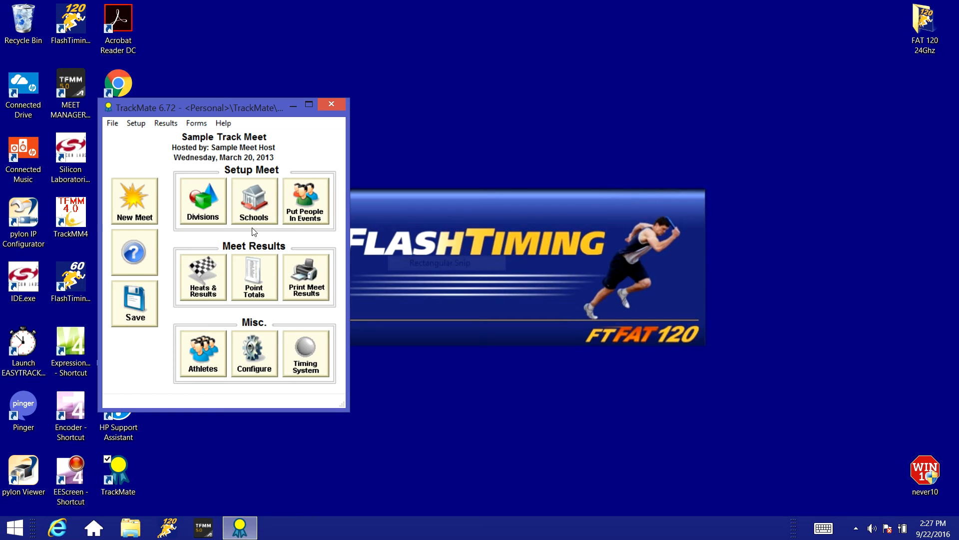
{"action": "mouse_move", "coordinate": [186, 143]}
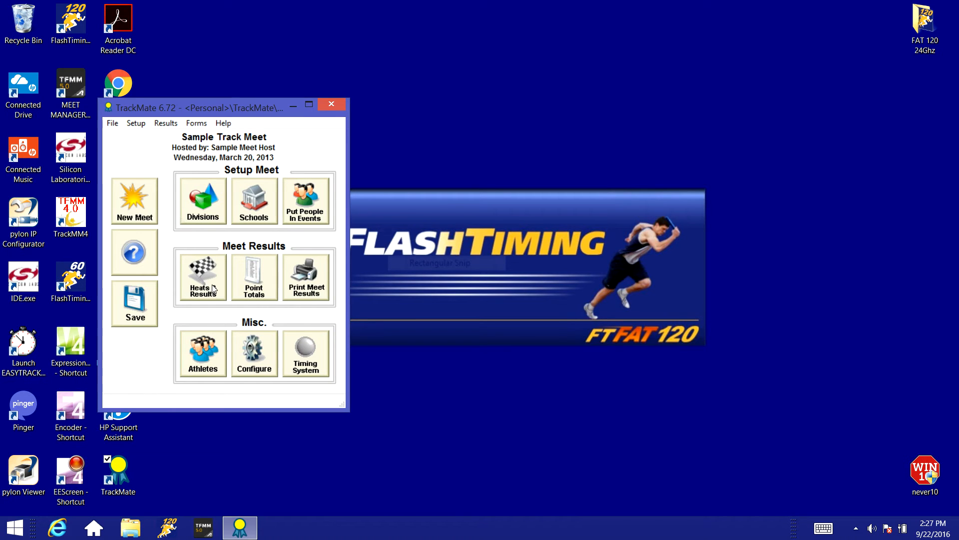
{"action": "mouse_move", "coordinate": [185, 324]}
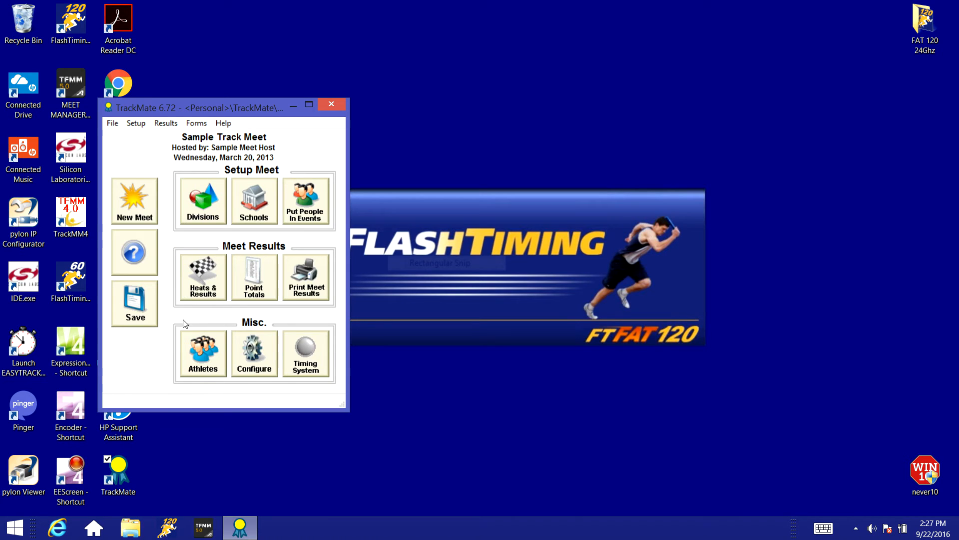
{"action": "mouse_move", "coordinate": [324, 361]}
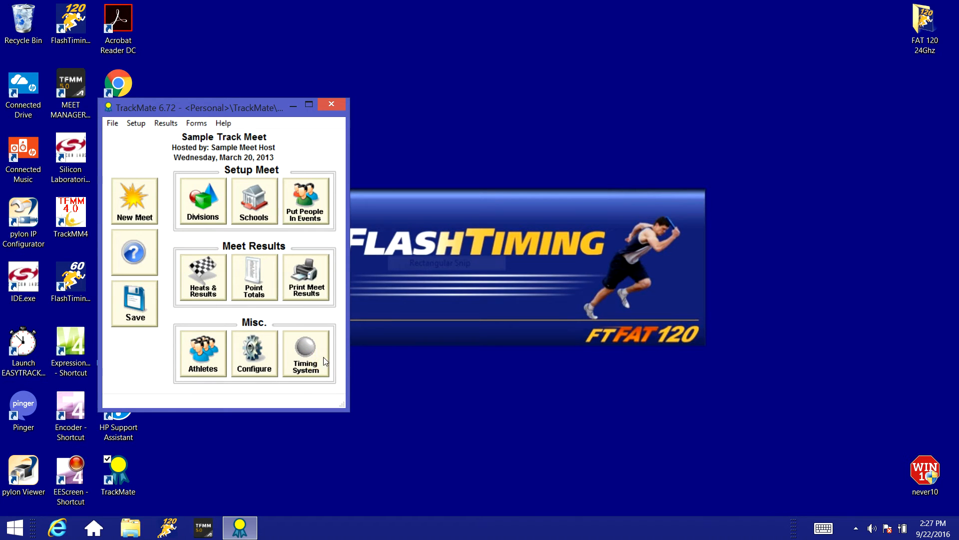
{"action": "mouse_move", "coordinate": [318, 374]}
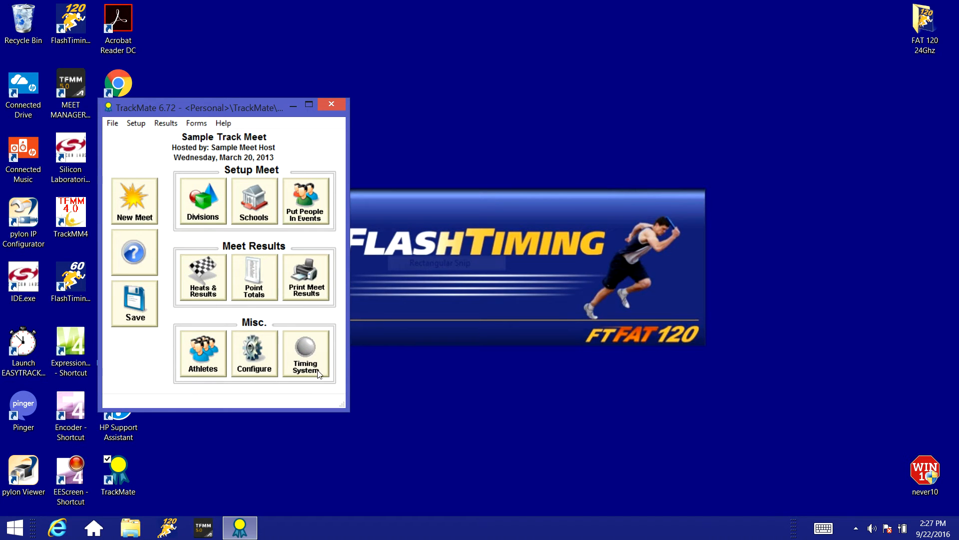
- In the timing system configuration, choose Flash Timing as the timing system
{"action": "left_click", "coordinate": [306, 352]}
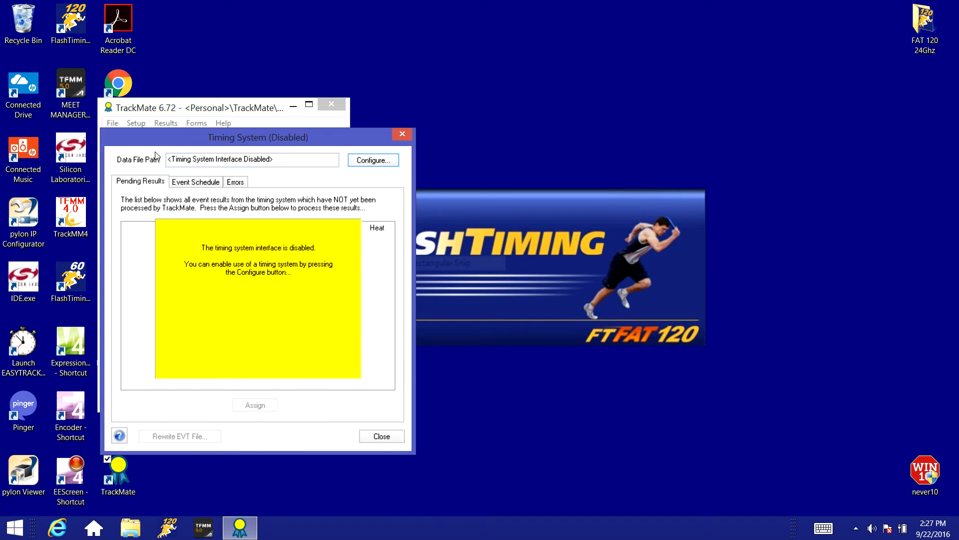
{"action": "left_click", "coordinate": [251, 158]}
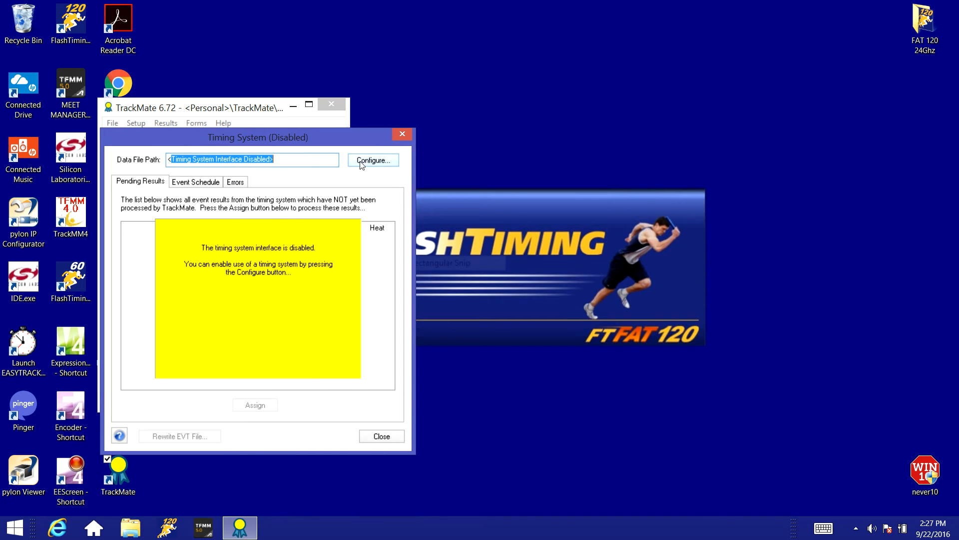
{"action": "left_click", "coordinate": [371, 160]}
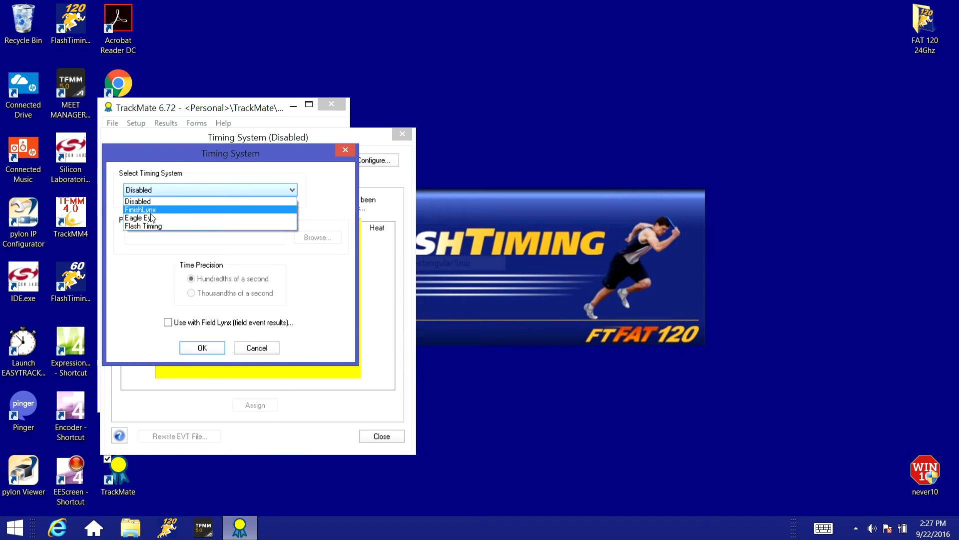
{"action": "left_click", "coordinate": [143, 226]}
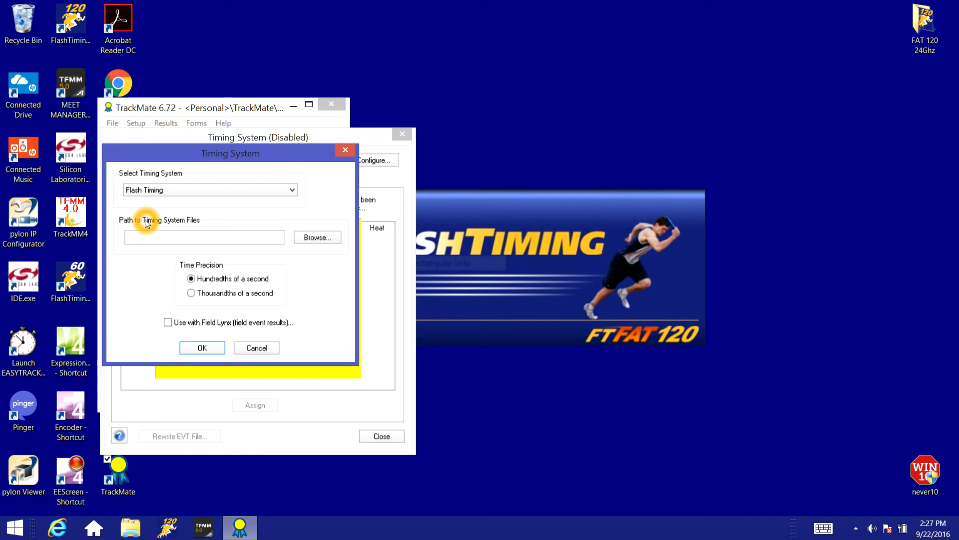
{"action": "mouse_move", "coordinate": [204, 219]}
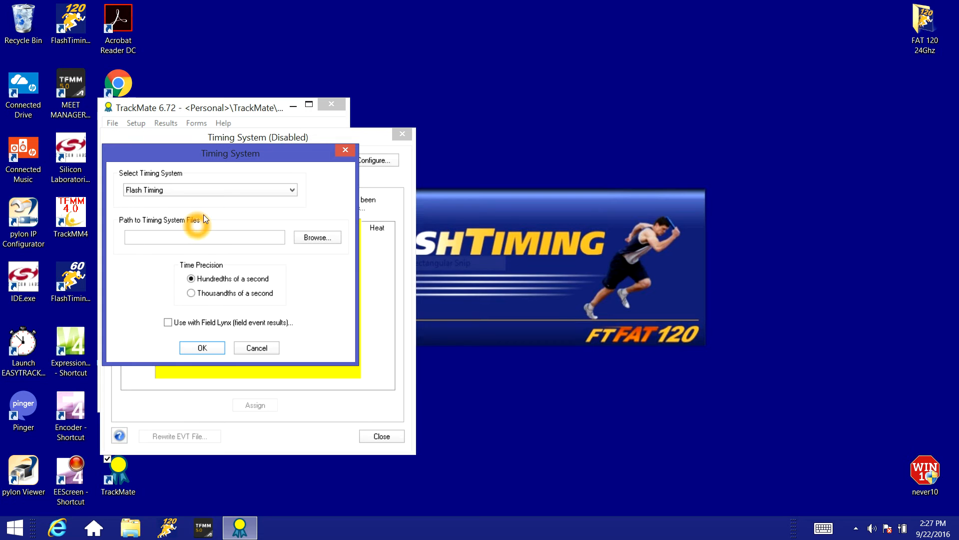
- Set the Flash Timing files path to a new folder named 'Demo Meet' in TrackMate documents
{"action": "left_click", "coordinate": [316, 238]}
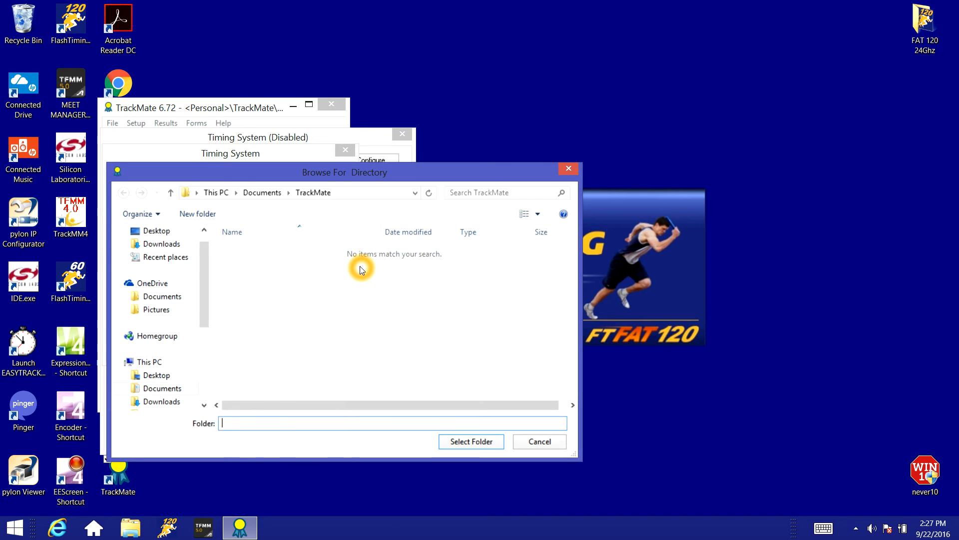
{"action": "mouse_move", "coordinate": [360, 190]}
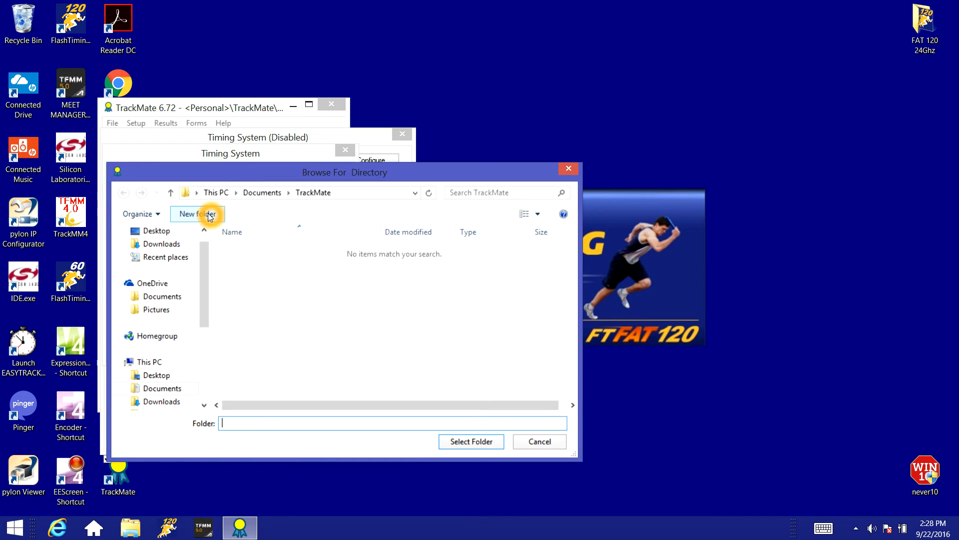
{"action": "left_click", "coordinate": [196, 214]}
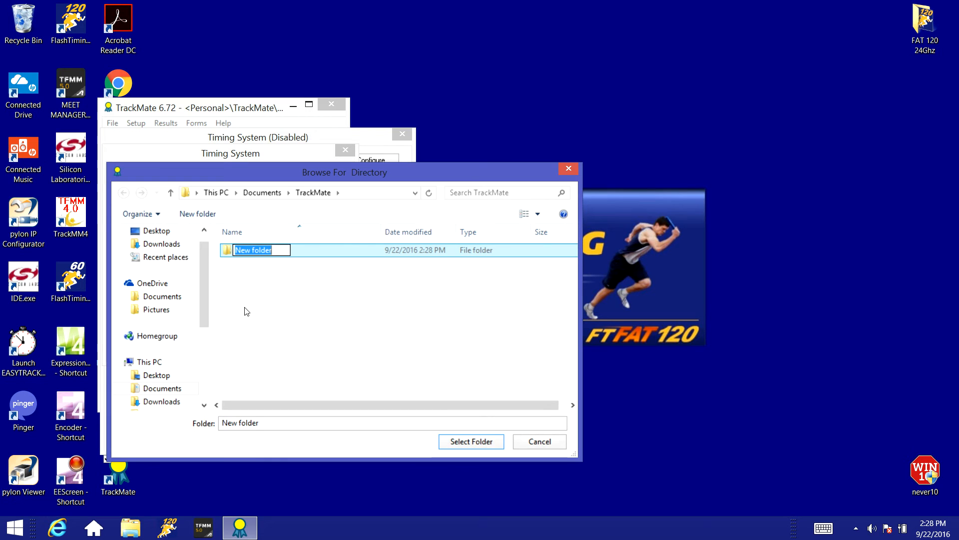
{"action": "left_click", "coordinate": [239, 250]}
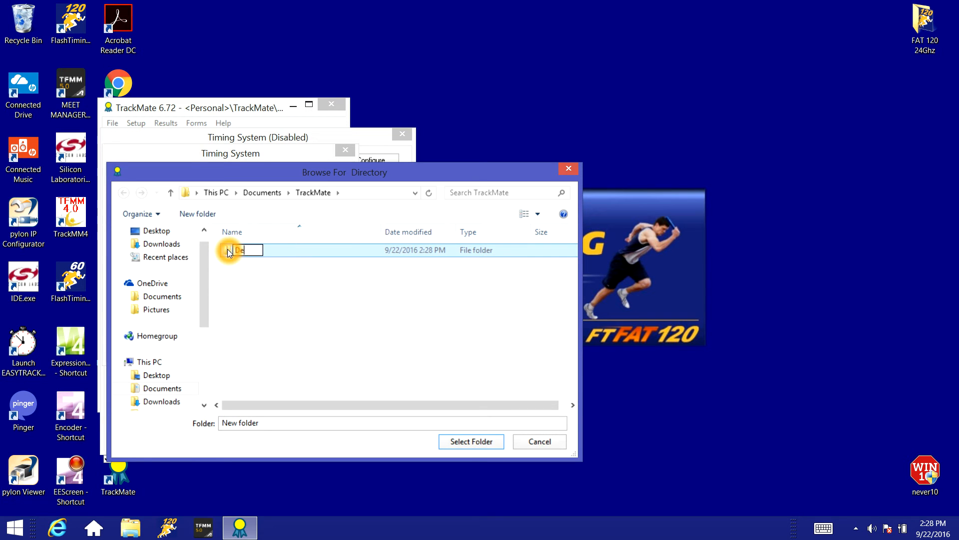
{"action": "type", "text": "Demo Meet"}
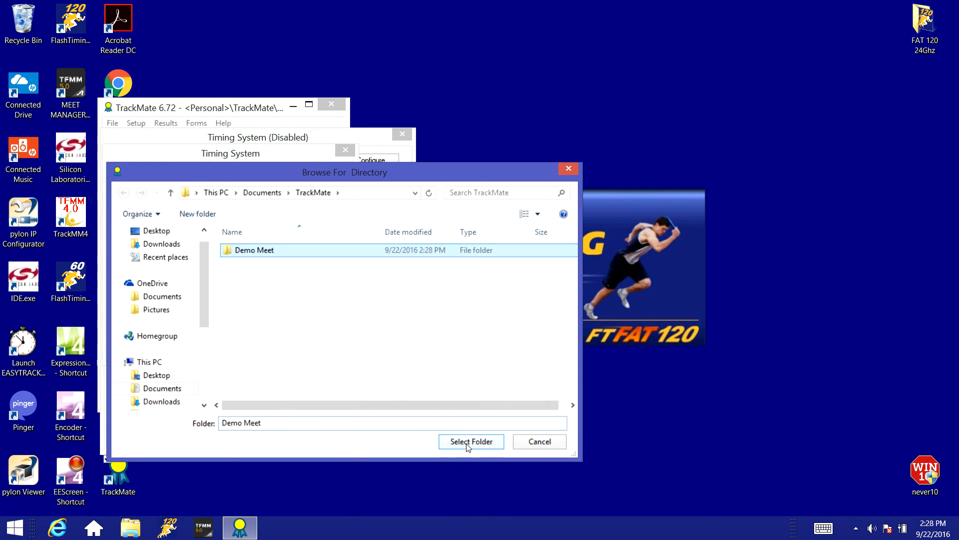
{"action": "left_click", "coordinate": [470, 441]}
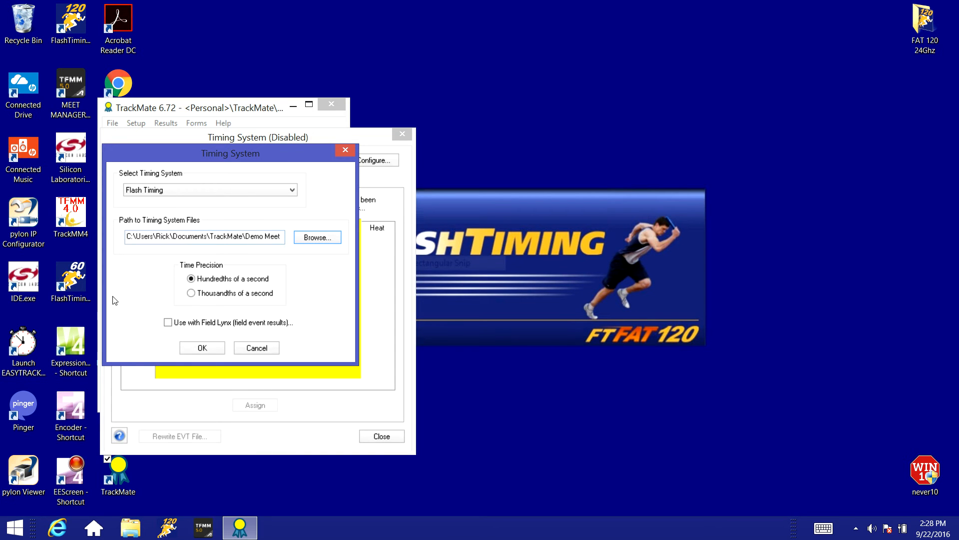
- Confirm the Flash Timing configuration and minimize TrackMate
{"action": "left_click", "coordinate": [202, 347]}
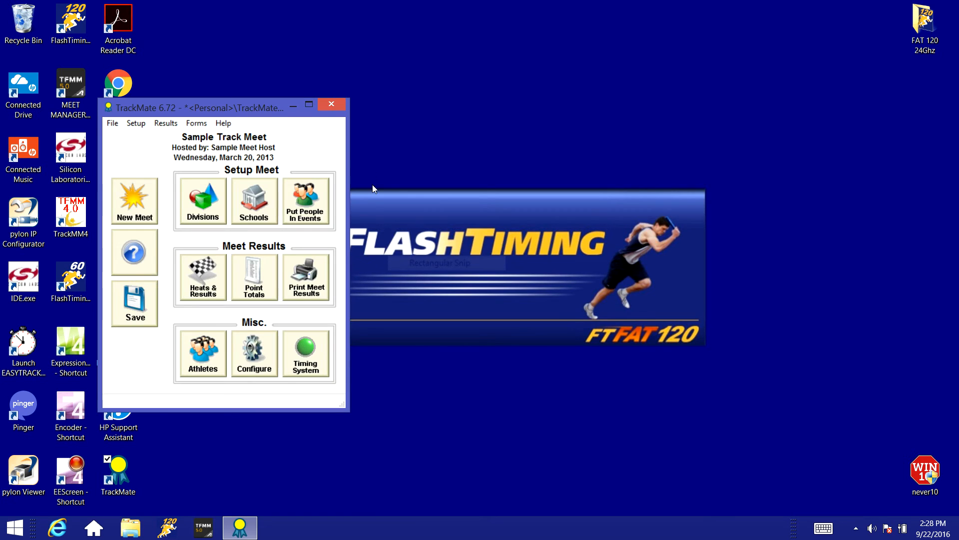
{"action": "left_click", "coordinate": [332, 103]}
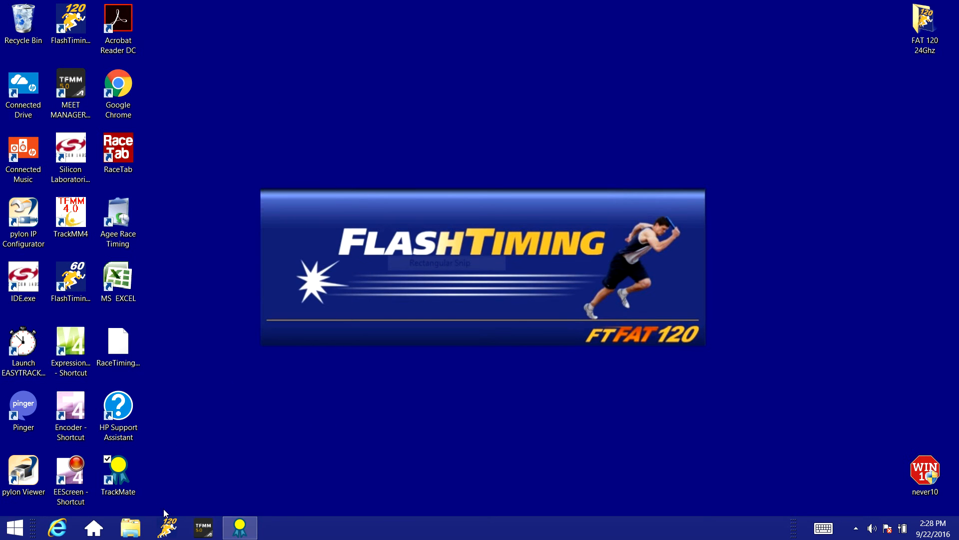
- Launch FlashTiming and enter Video Capture mode from the start screen
{"action": "left_click", "coordinate": [166, 527]}
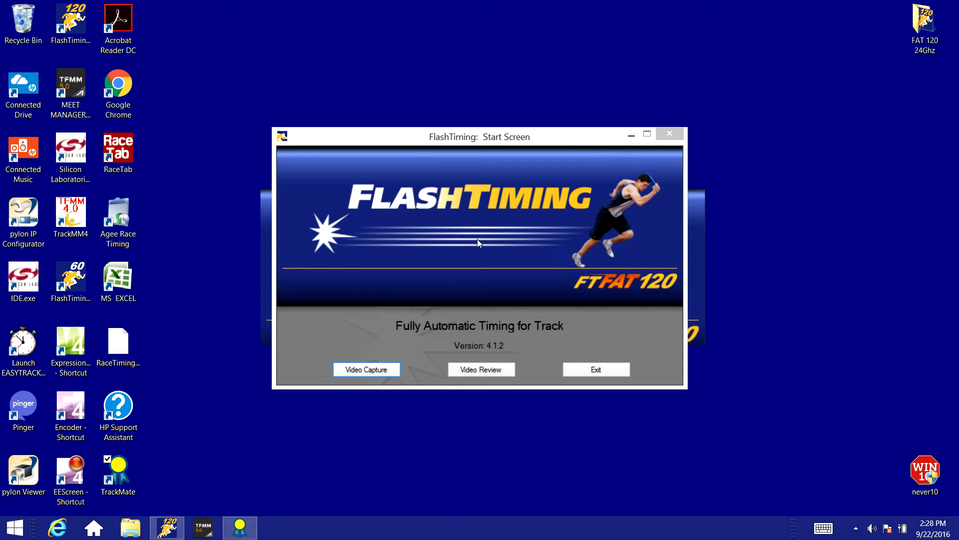
{"action": "mouse_move", "coordinate": [409, 212]}
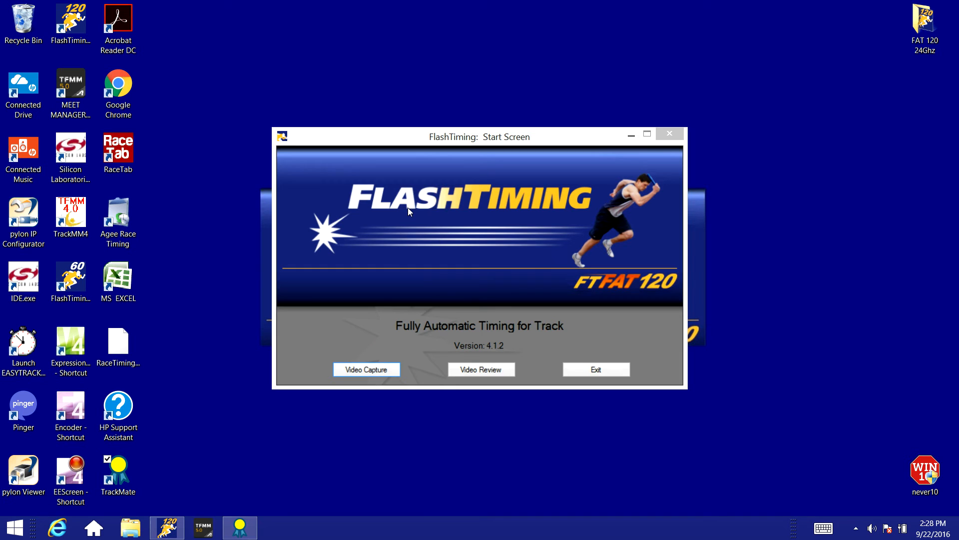
{"action": "left_click", "coordinate": [367, 369]}
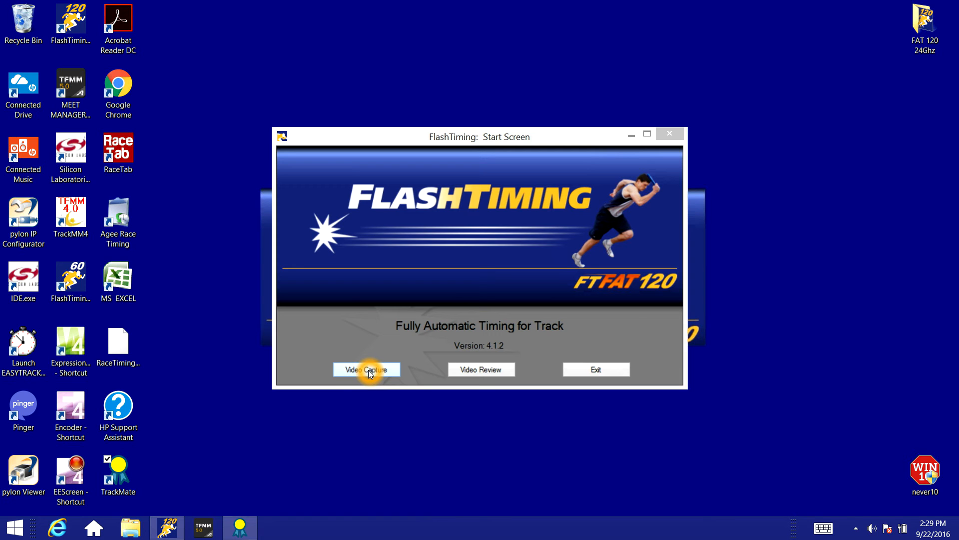
{"action": "mouse_move", "coordinate": [384, 354]}
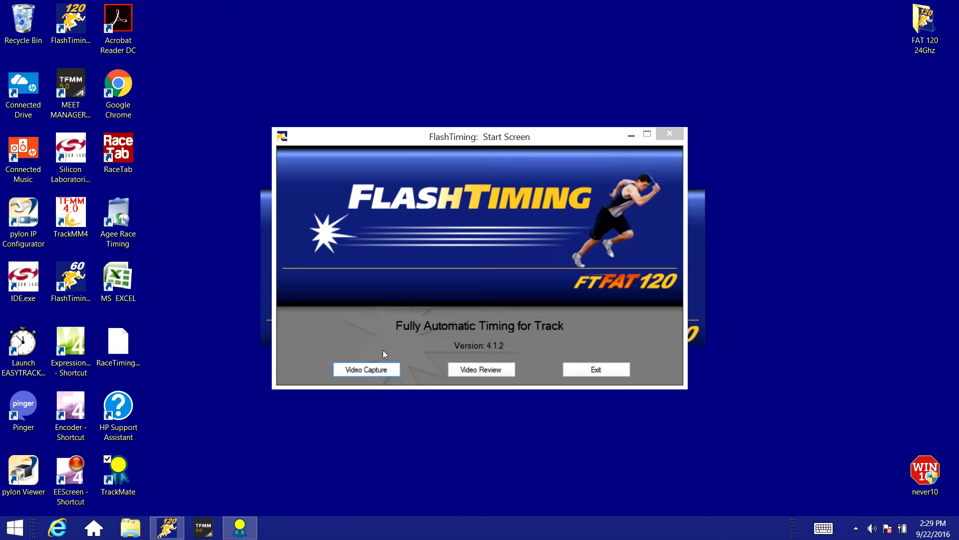
{"action": "mouse_move", "coordinate": [546, 336]}
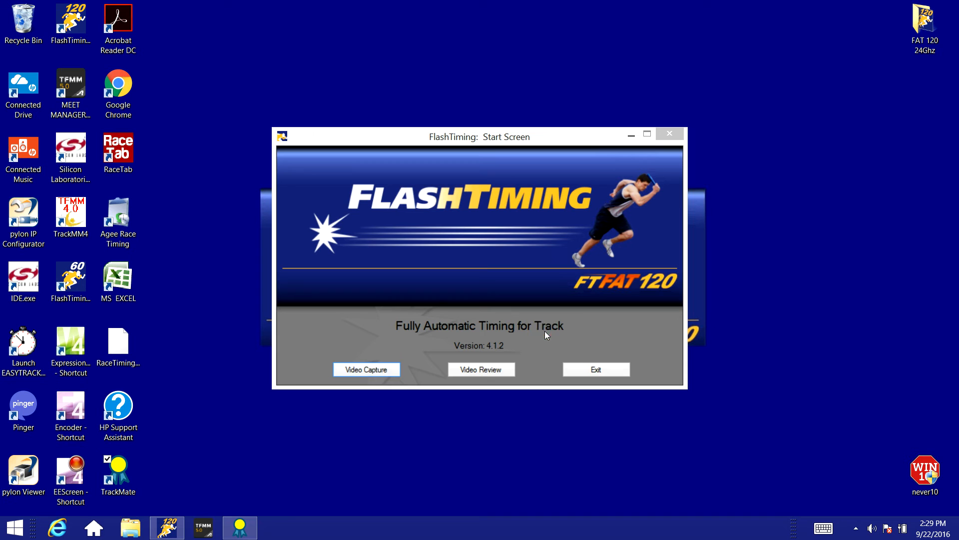
{"action": "mouse_move", "coordinate": [531, 268]}
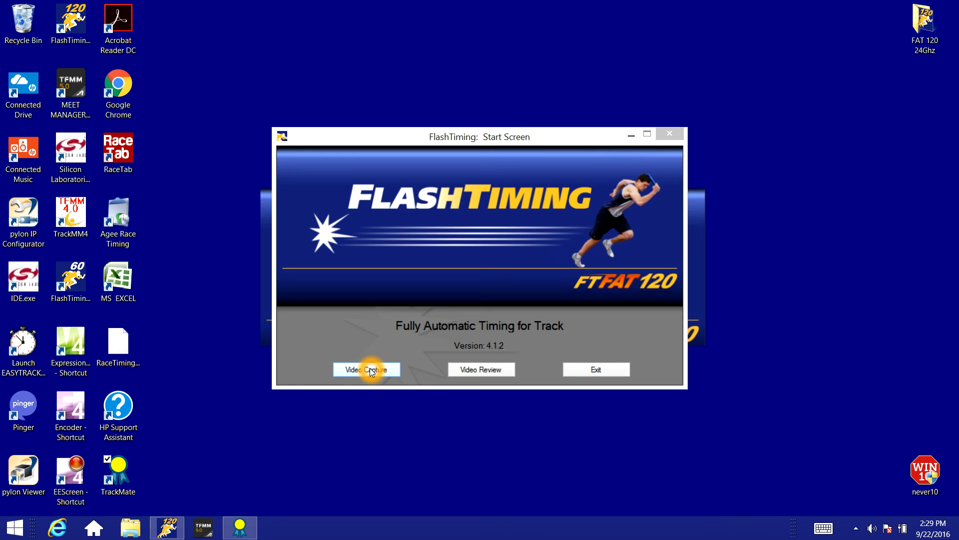
{"action": "left_click", "coordinate": [365, 369]}
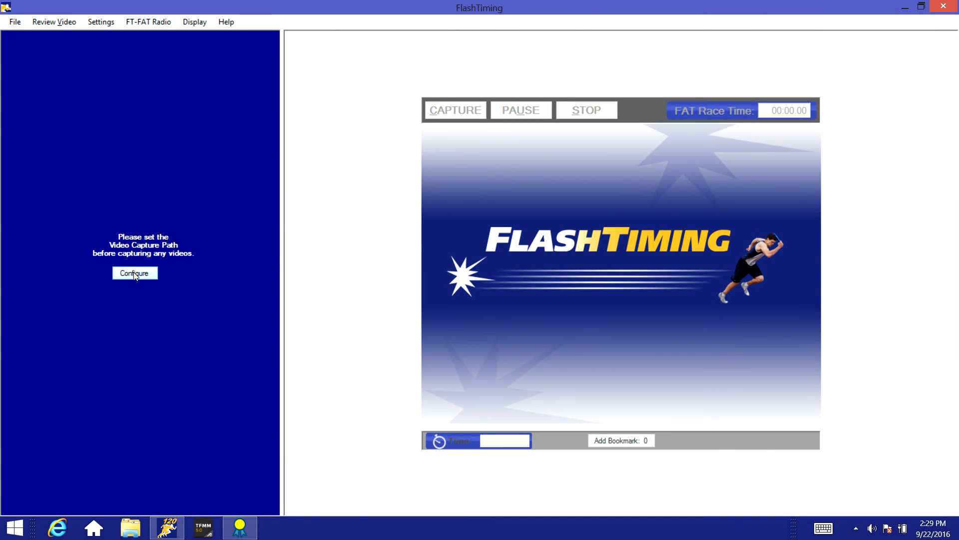
- Set the video capture path to the existing Demo meet folder dated 09-22-16
{"action": "left_click", "coordinate": [135, 273]}
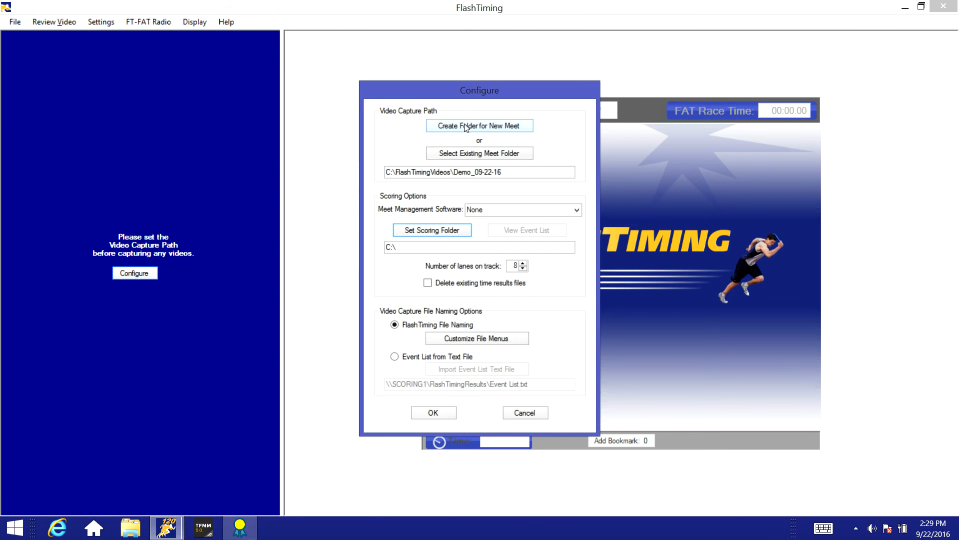
{"action": "left_click", "coordinate": [478, 126]}
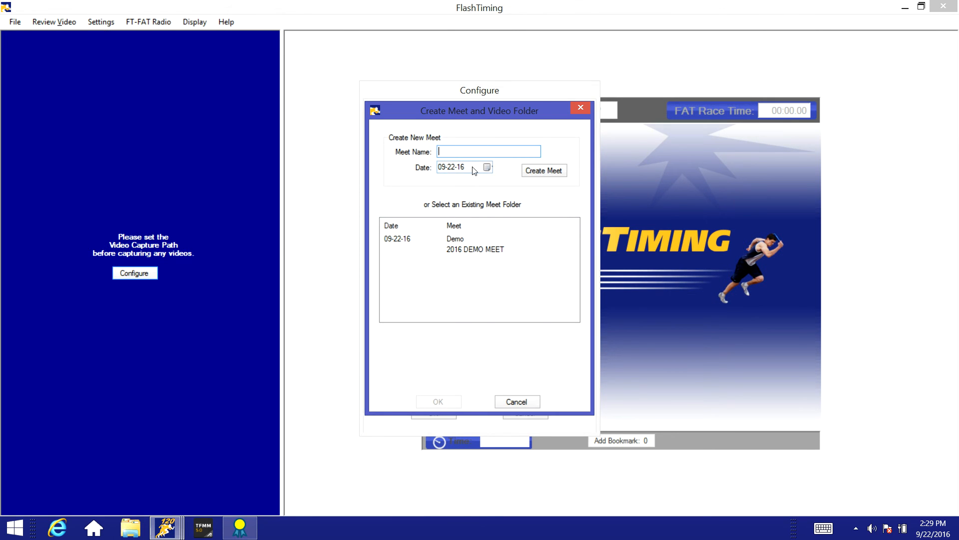
{"action": "mouse_move", "coordinate": [432, 176]}
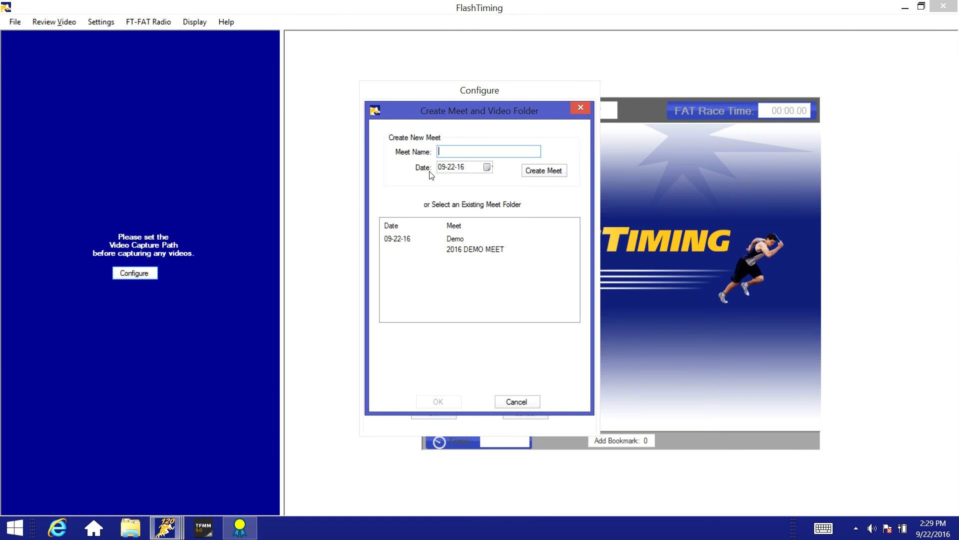
{"action": "mouse_move", "coordinate": [509, 273]}
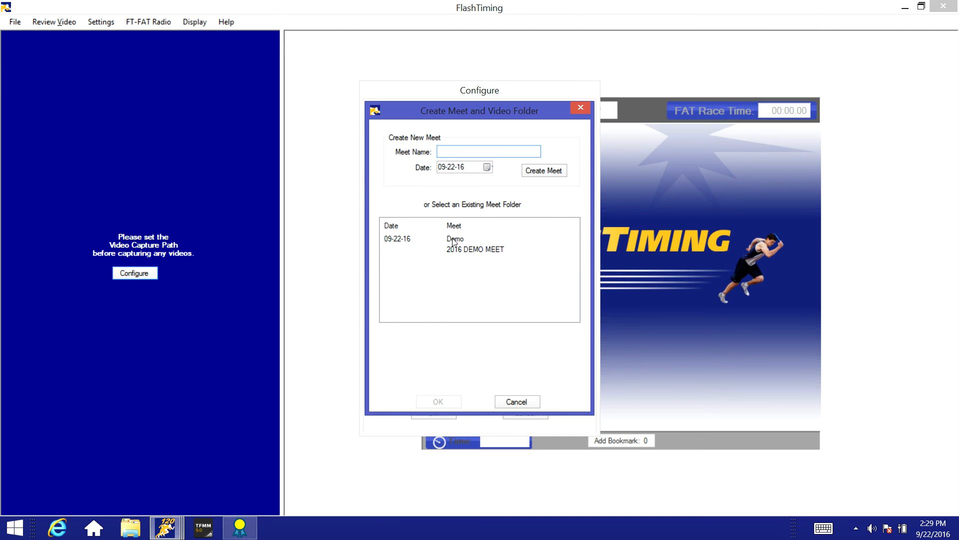
{"action": "left_click", "coordinate": [454, 239]}
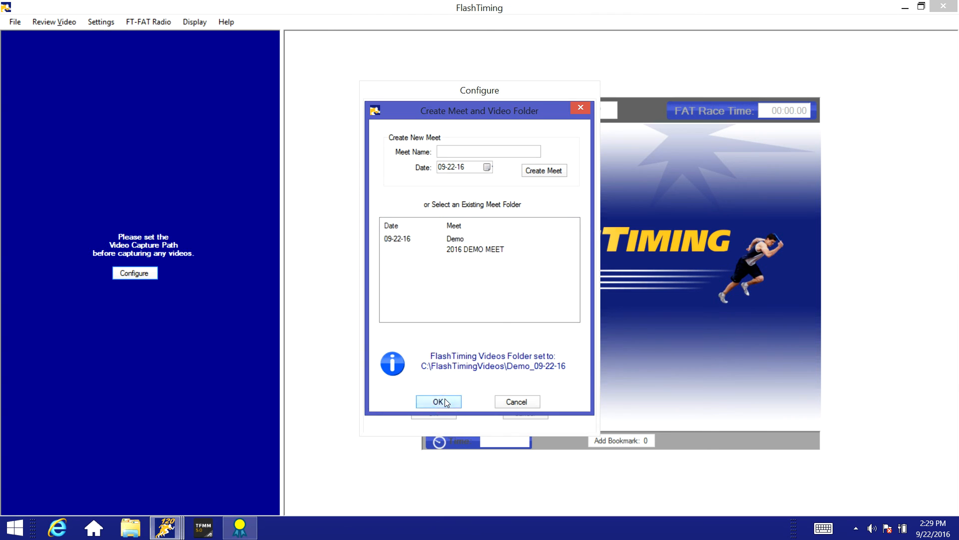
{"action": "left_click", "coordinate": [438, 402]}
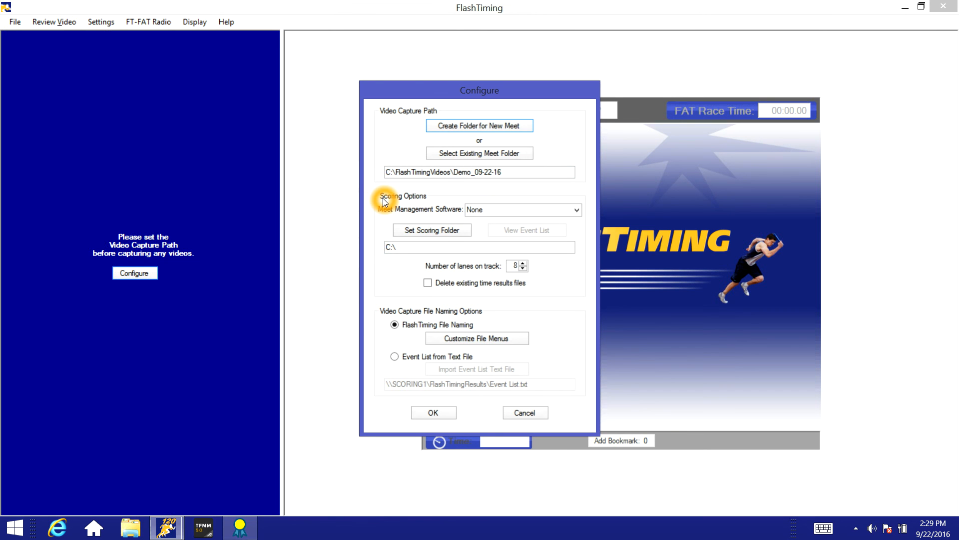
{"action": "mouse_move", "coordinate": [384, 212]}
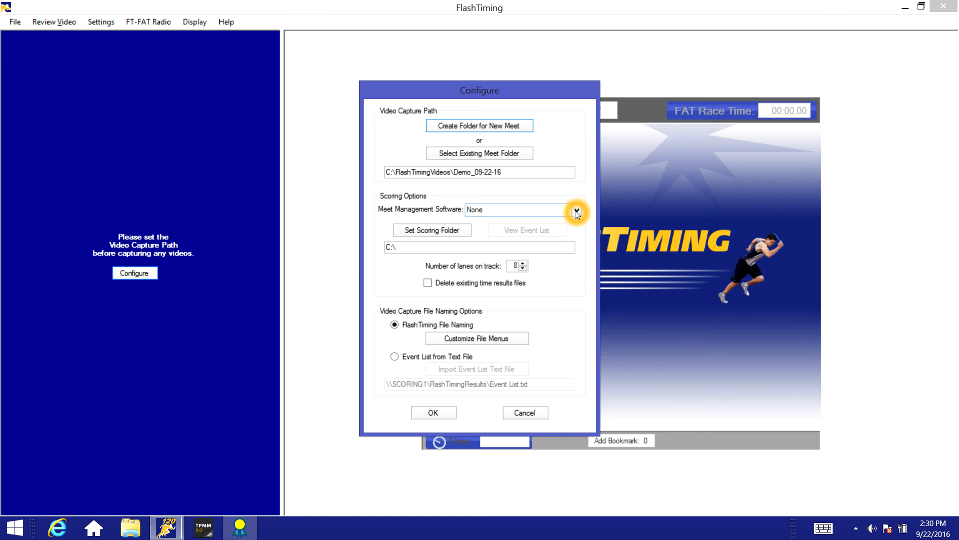
- Choose Sports Automation TrackMate as the meet management software for scoring
{"action": "left_click", "coordinate": [575, 208]}
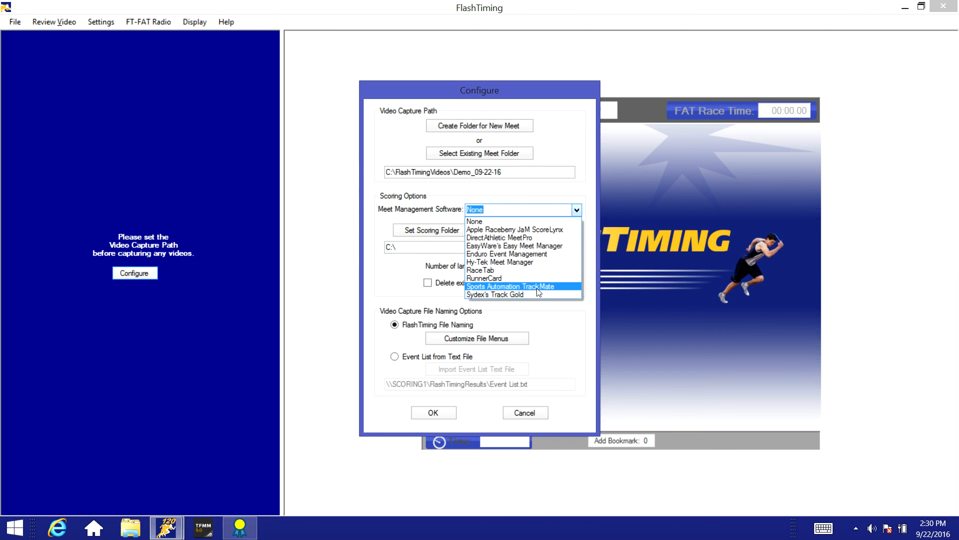
{"action": "left_click", "coordinate": [511, 287]}
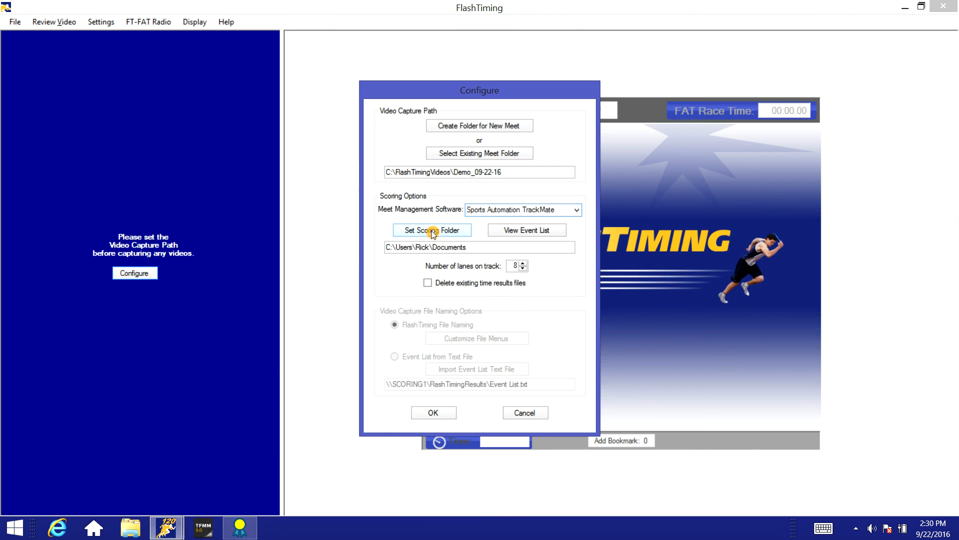
- Set the scoring folder to Documents > TrackMate > Demo Meet
{"action": "left_click", "coordinate": [432, 230]}
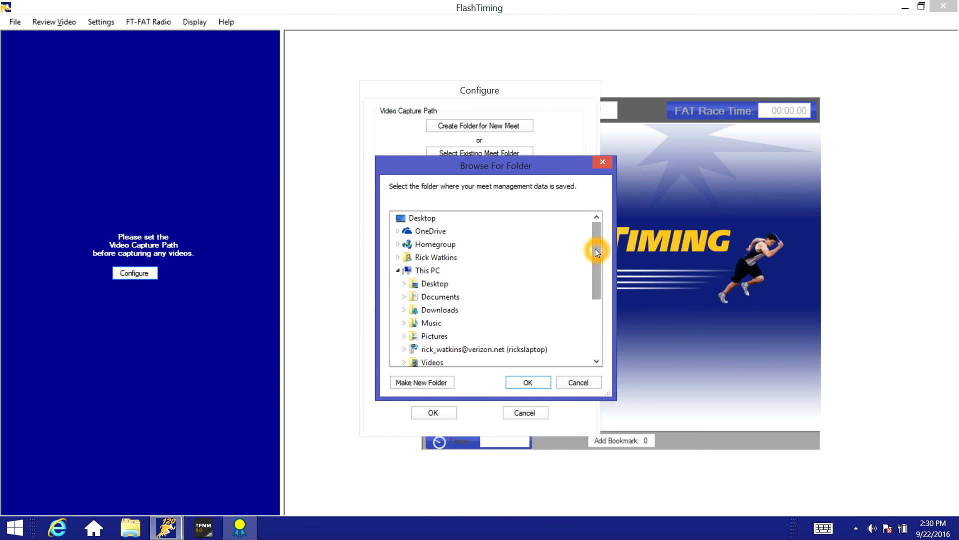
{"action": "scroll", "scroll_direction": "down", "scroll_amount": 3}
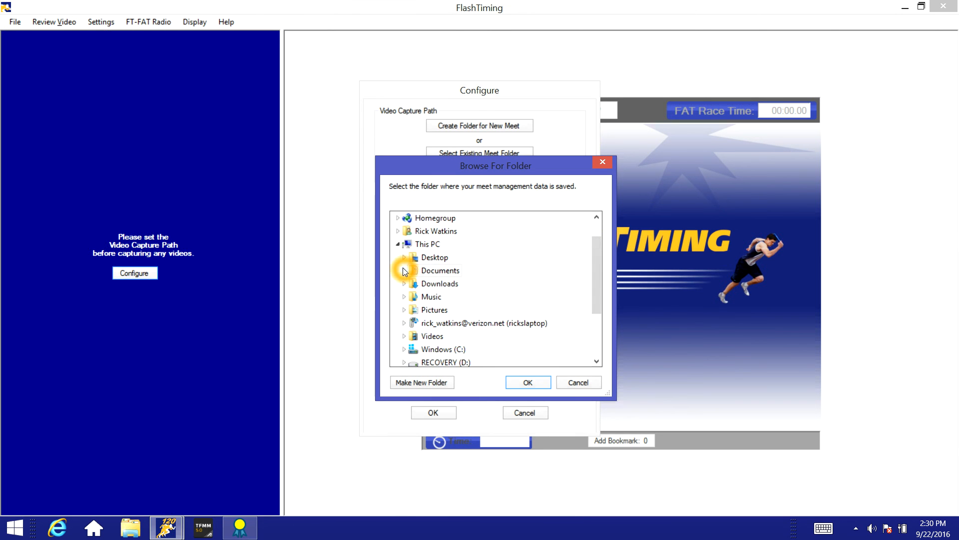
{"action": "scroll", "scroll_direction": "down", "scroll_amount": 3}
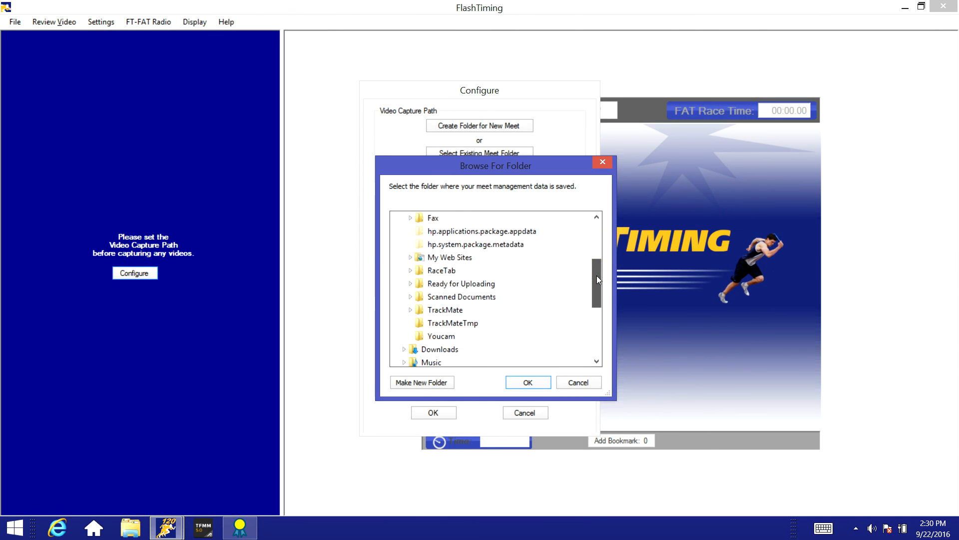
{"action": "left_click", "coordinate": [411, 283]}
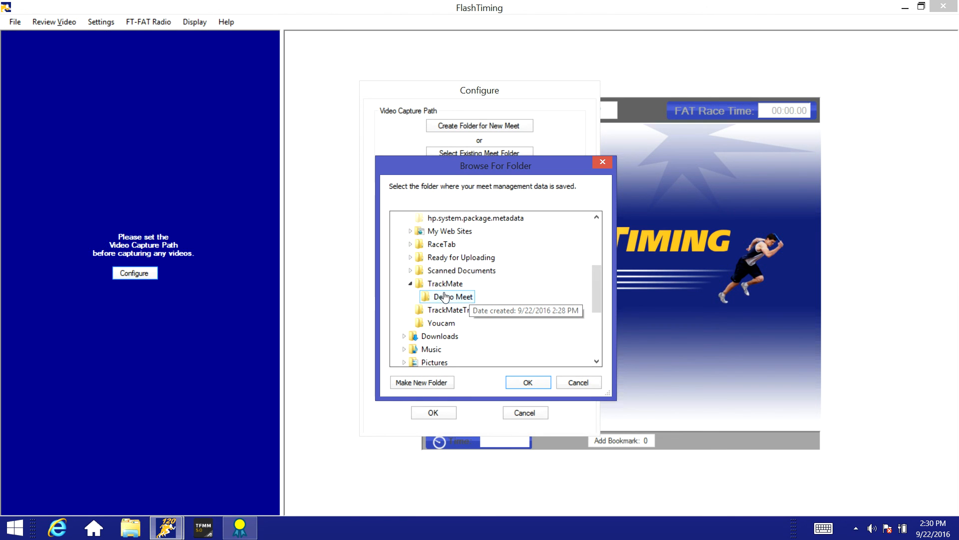
{"action": "left_click", "coordinate": [454, 297]}
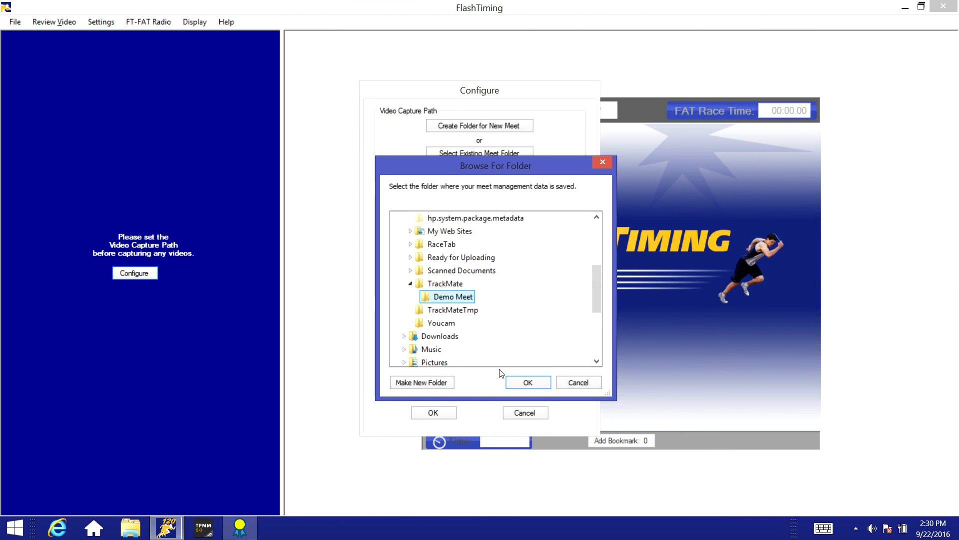
{"action": "left_click", "coordinate": [526, 382]}
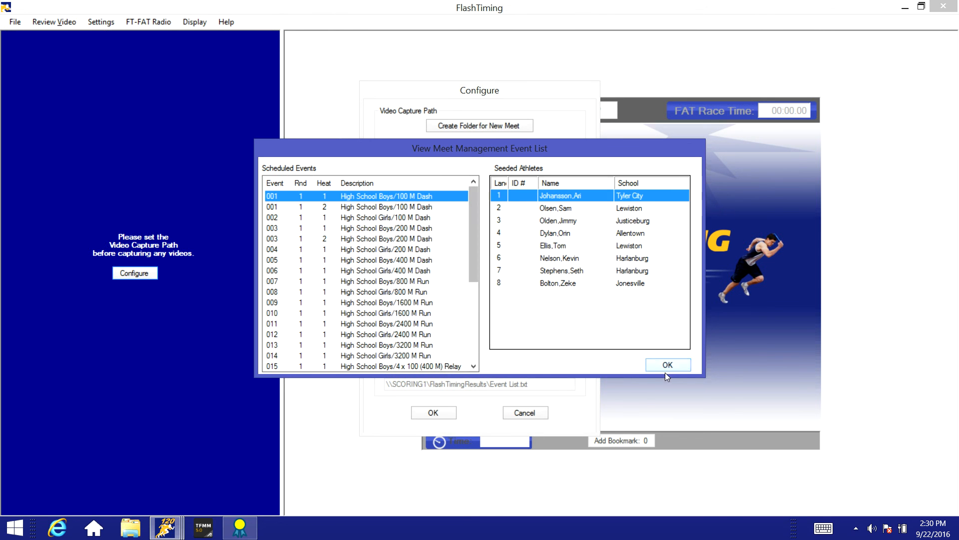
- Dismiss the event list preview and confirm the capture configuration, loading the TrackMate events
{"action": "left_click", "coordinate": [668, 365]}
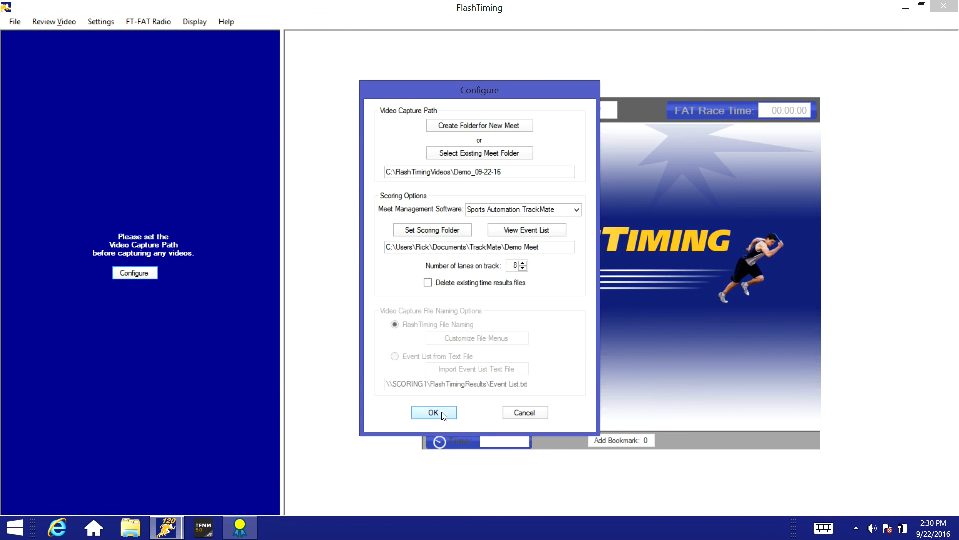
{"action": "left_click", "coordinate": [432, 413]}
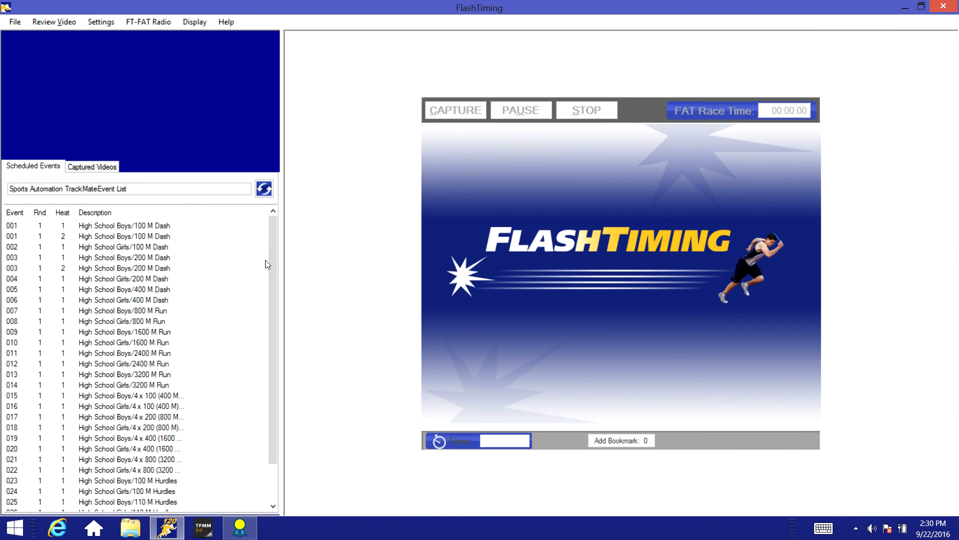
{"action": "mouse_move", "coordinate": [211, 269]}
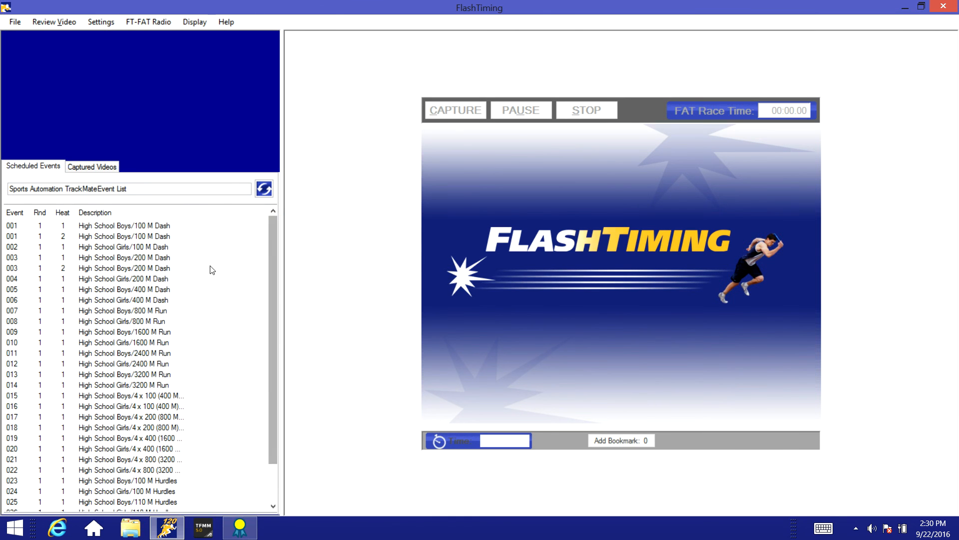